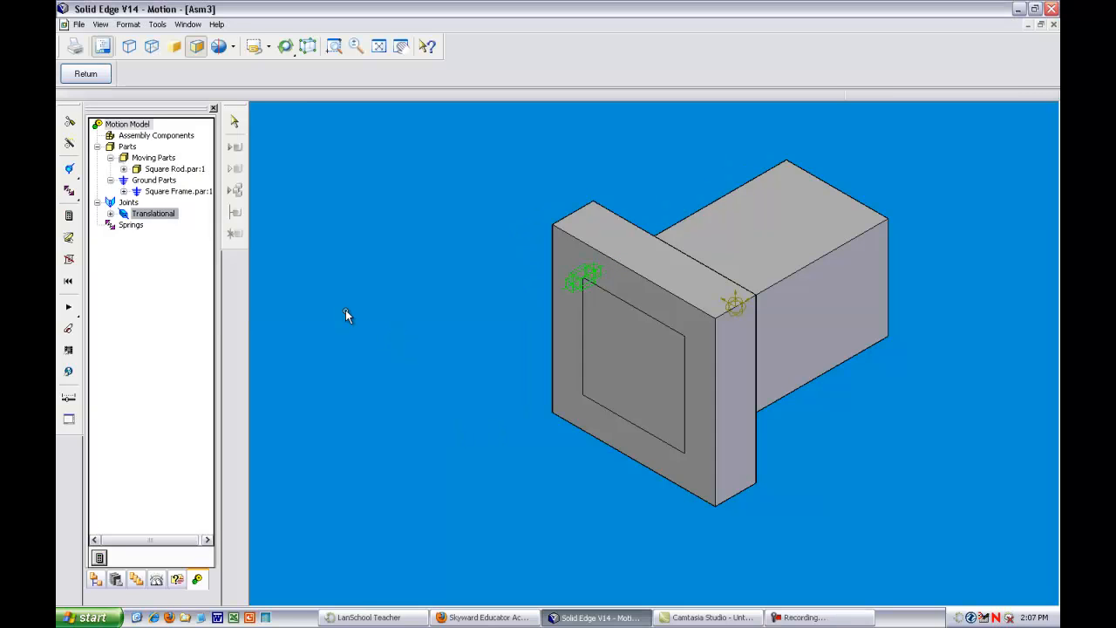
mouse_move(333, 348)
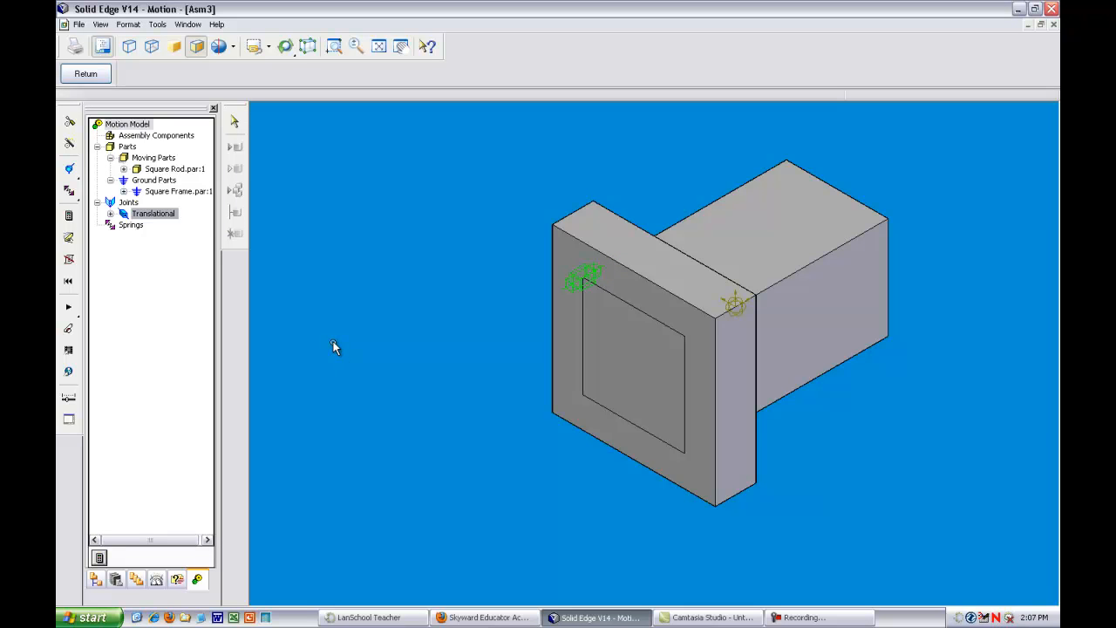
mouse_move(485, 375)
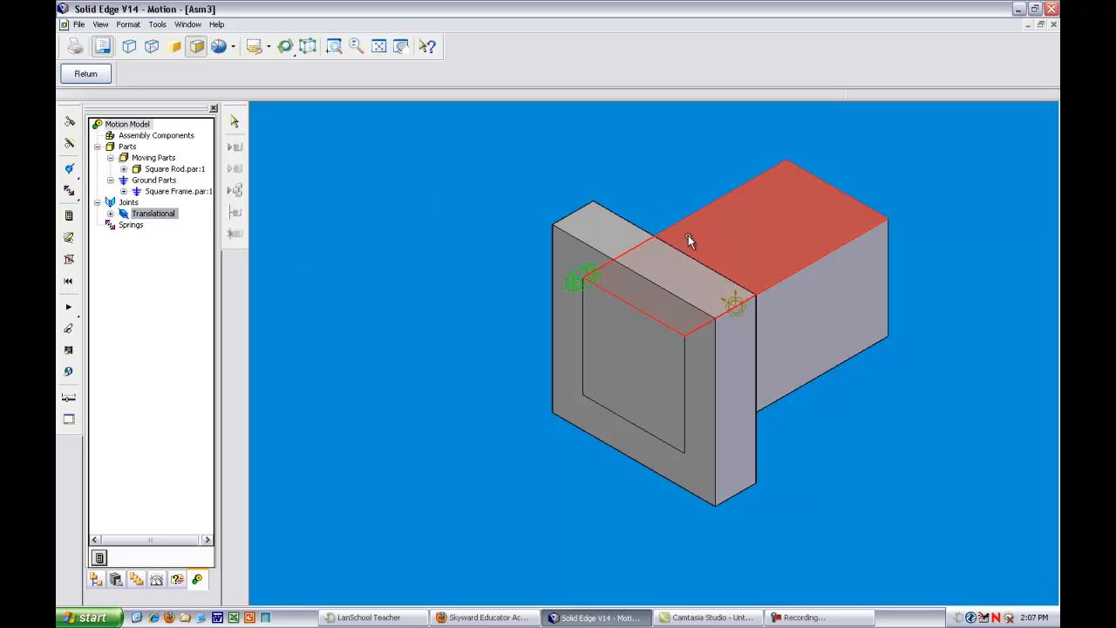
mouse_move(740, 226)
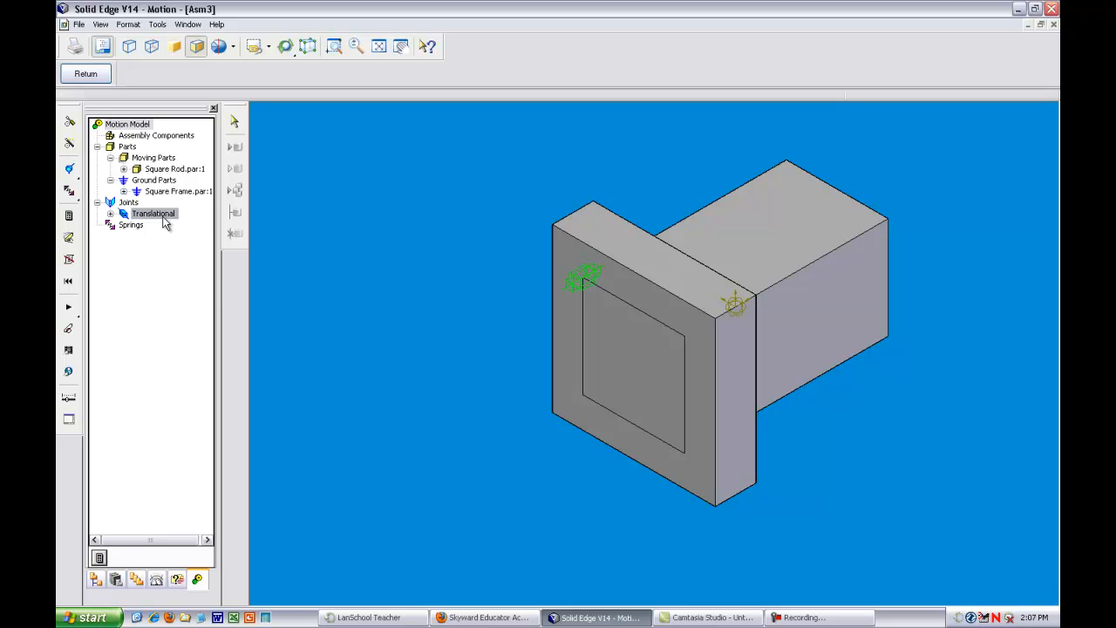
Step: Drive the translational joint along Translate Z with a step displacement 0 to -2 over 0–1 sec
double_click(153, 214)
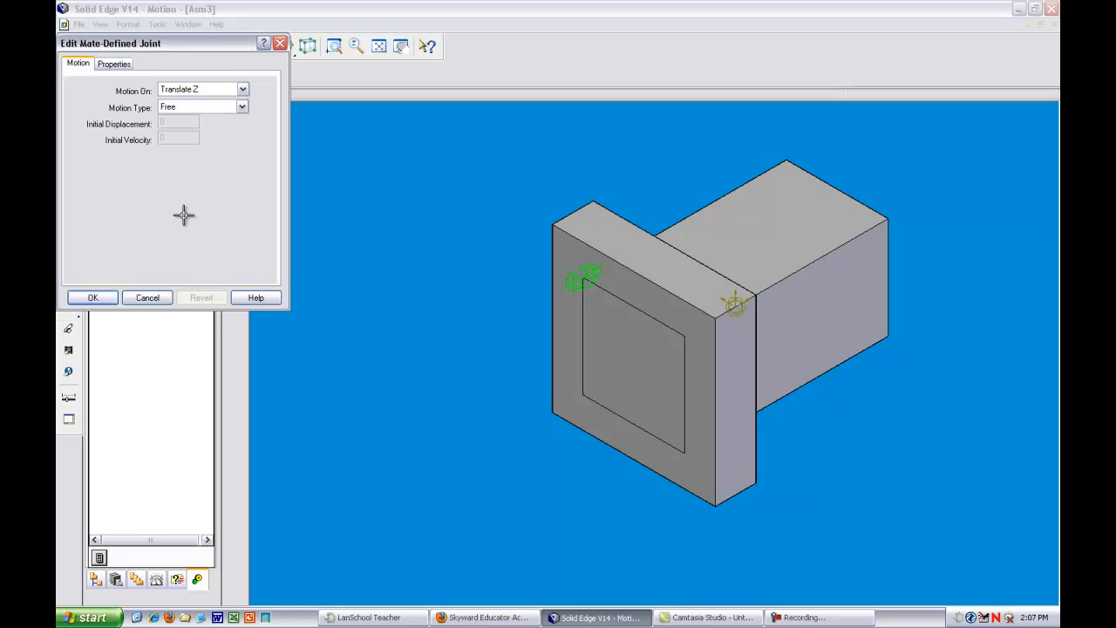
left_click(243, 106)
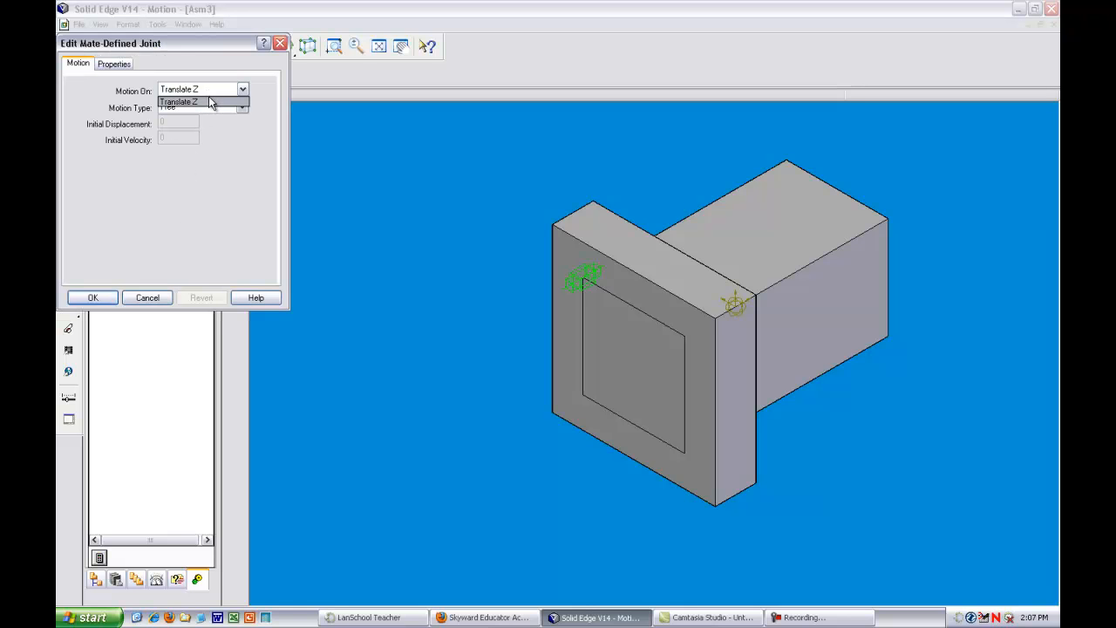
left_click(242, 107)
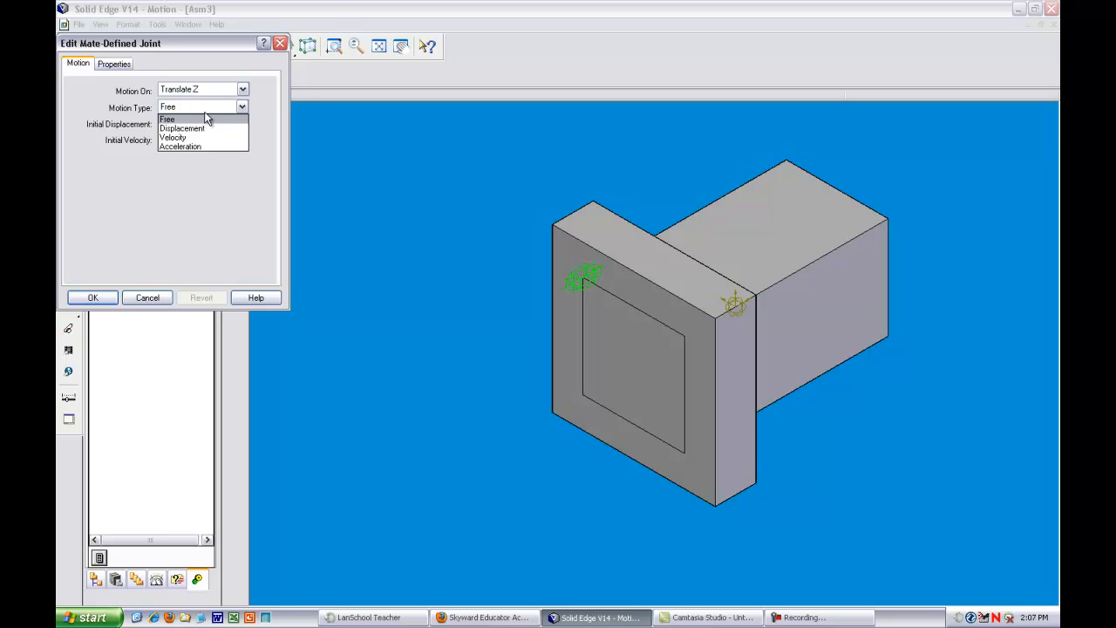
left_click(181, 128)
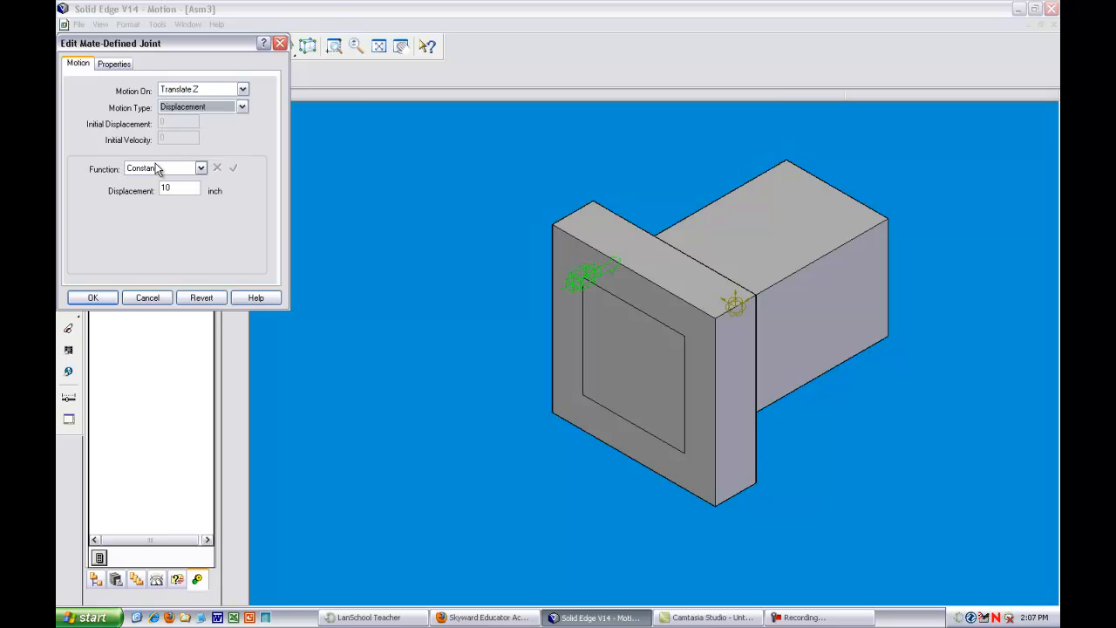
left_click(200, 168)
type("-2")
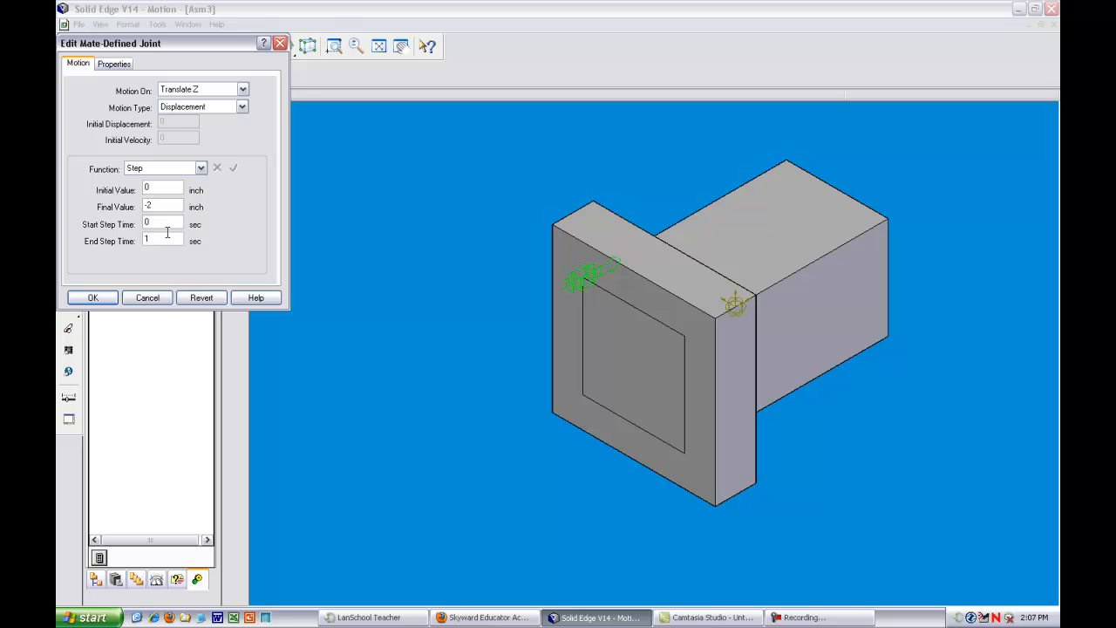
left_click(93, 297)
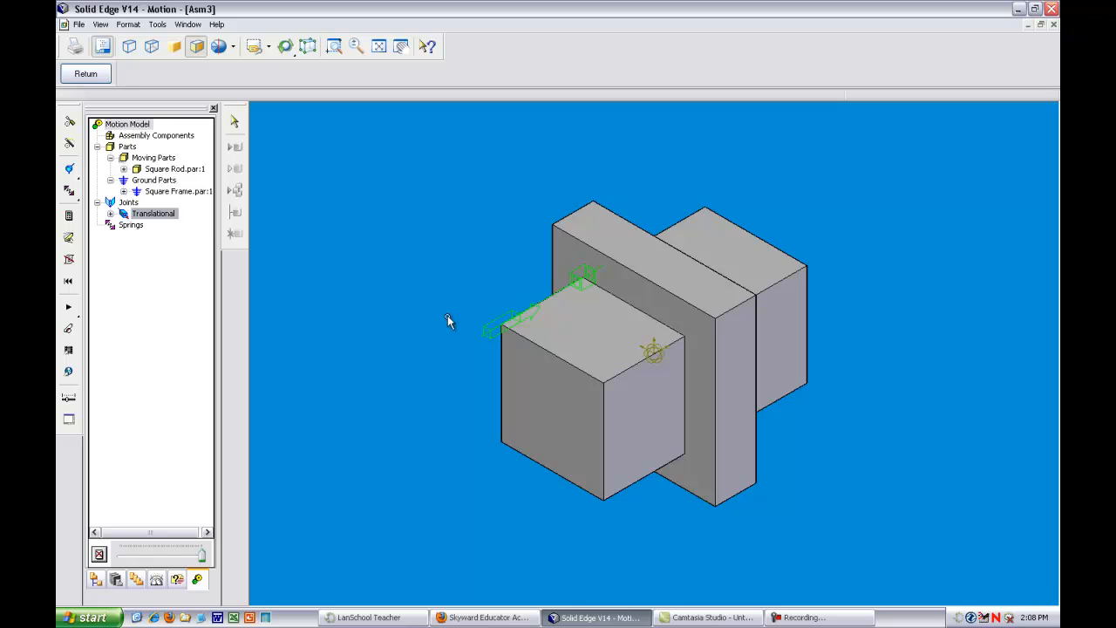
mouse_move(372, 303)
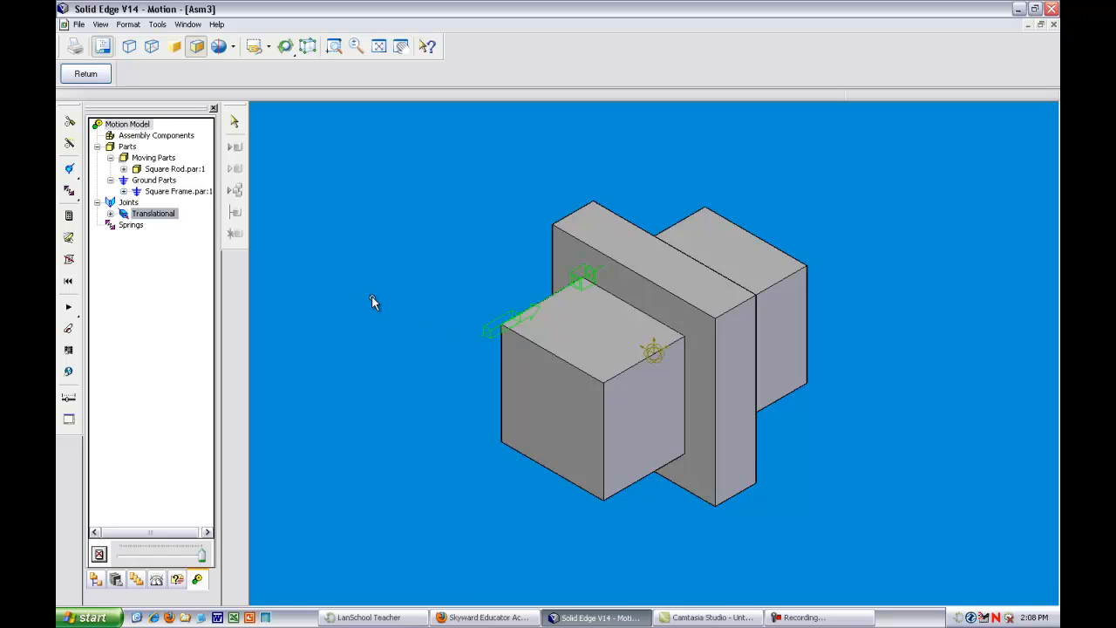